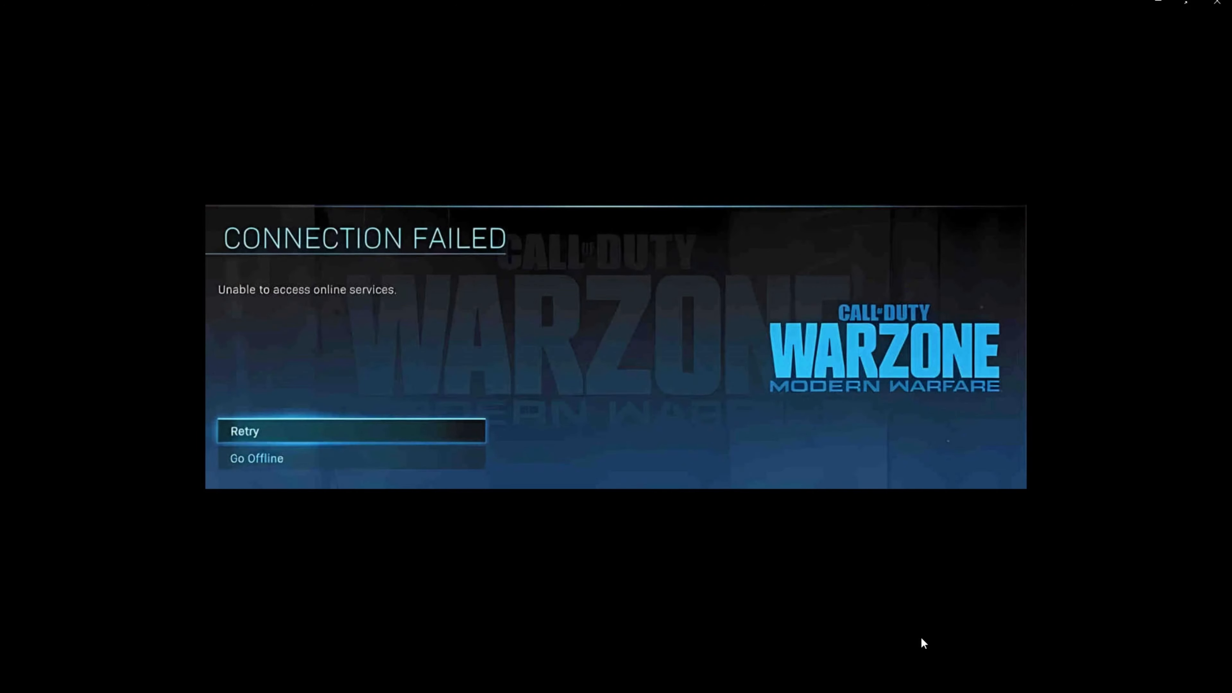
{"action": "mouse_move", "coordinate": [784, 616]}
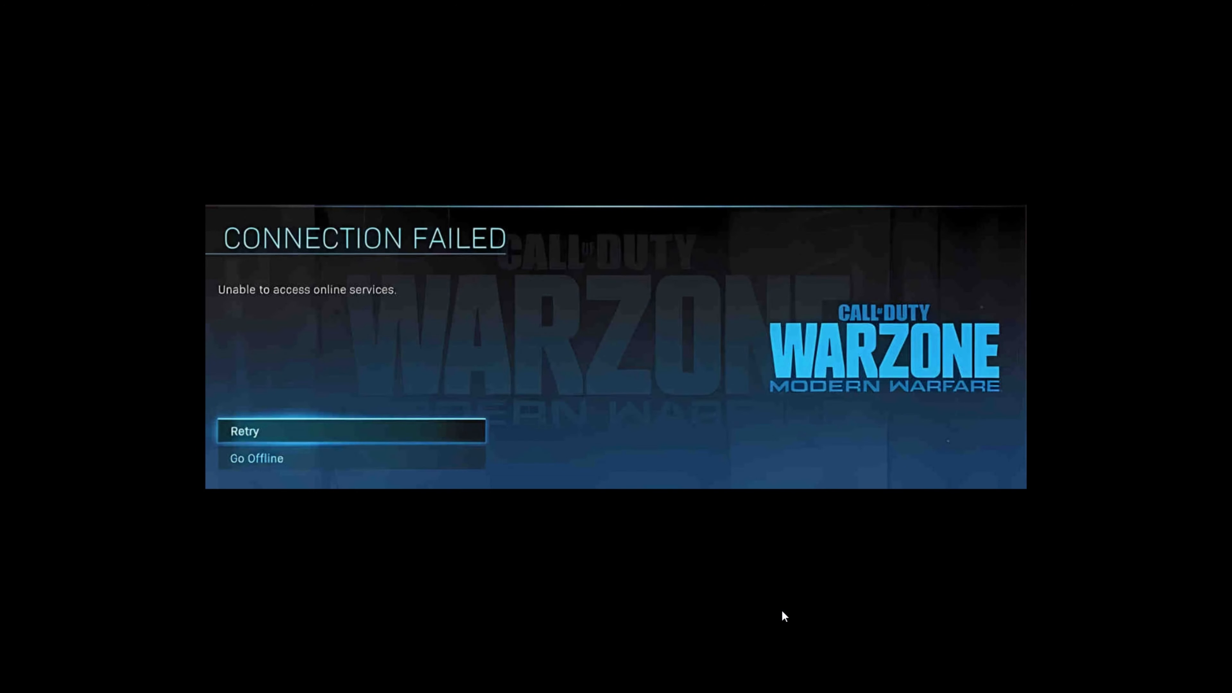
{"action": "mouse_move", "coordinate": [624, 134]}
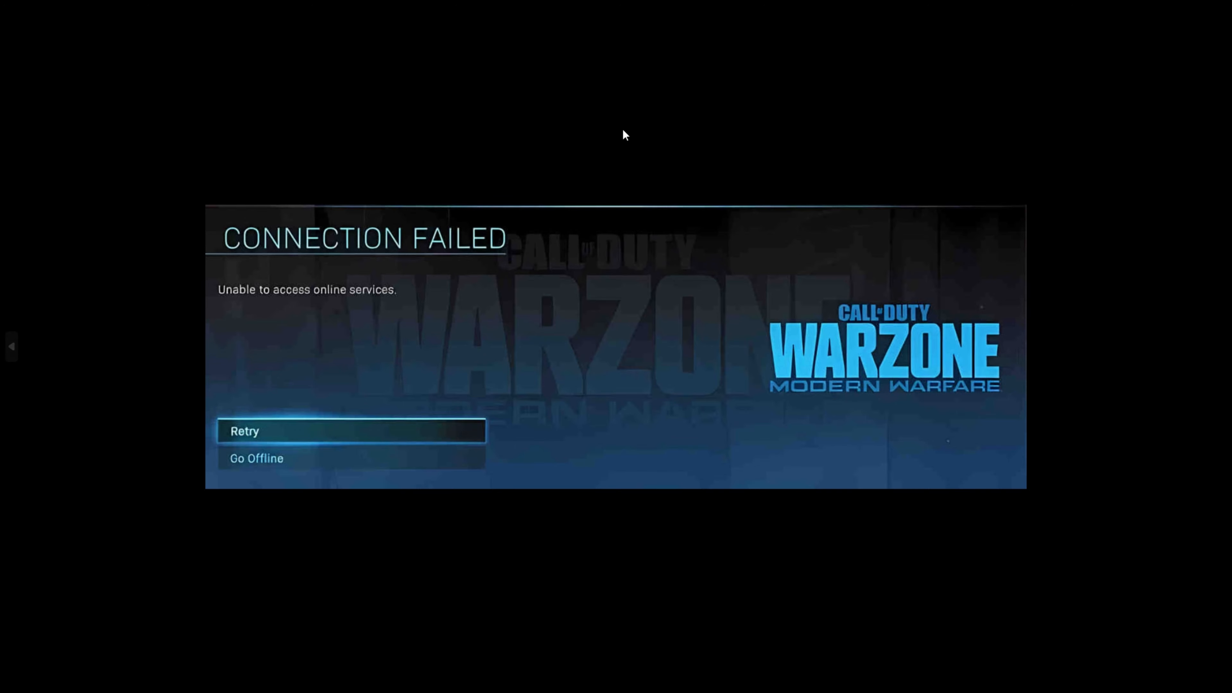
{"action": "mouse_move", "coordinate": [611, 418]}
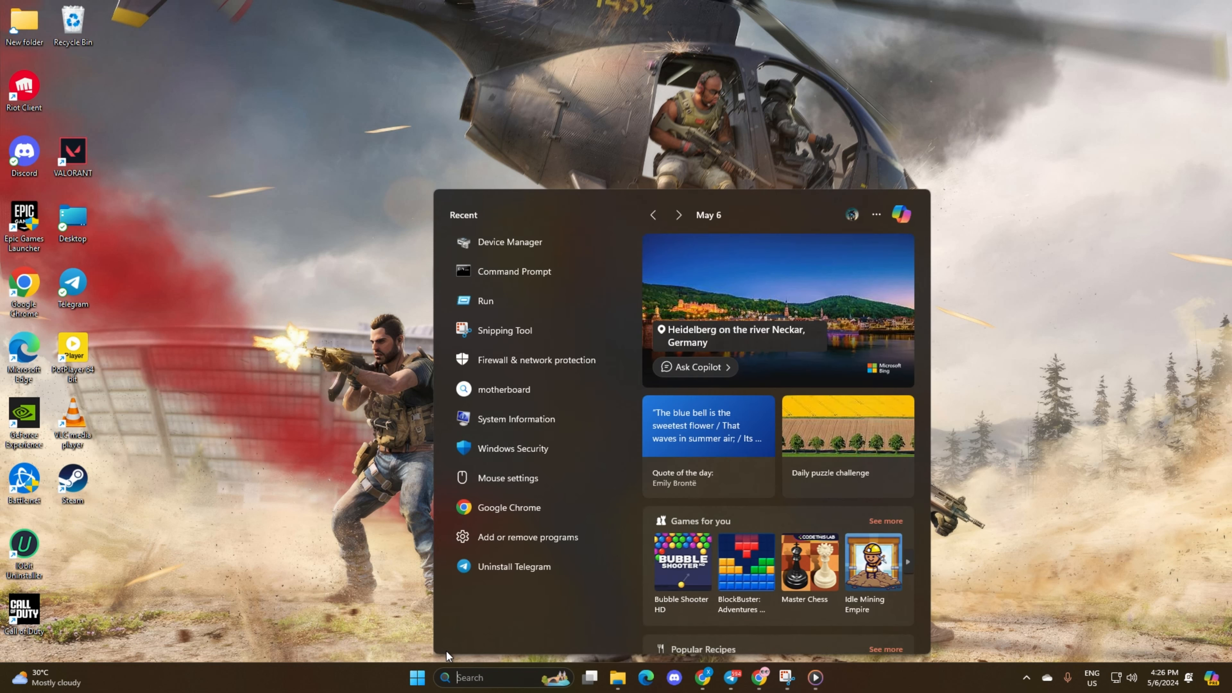
Search 'cmd' from Start and run Command Prompt as administrator.
{"action": "type", "text": "cmd"}
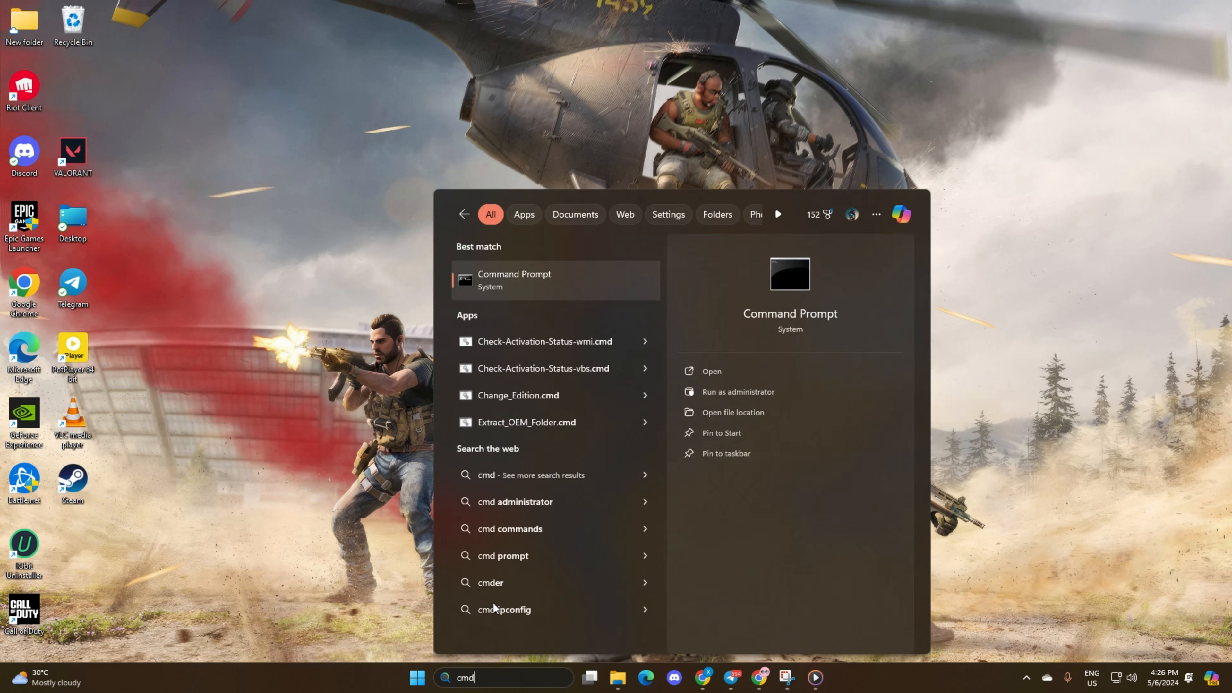
{"action": "right_click", "coordinate": [515, 280]}
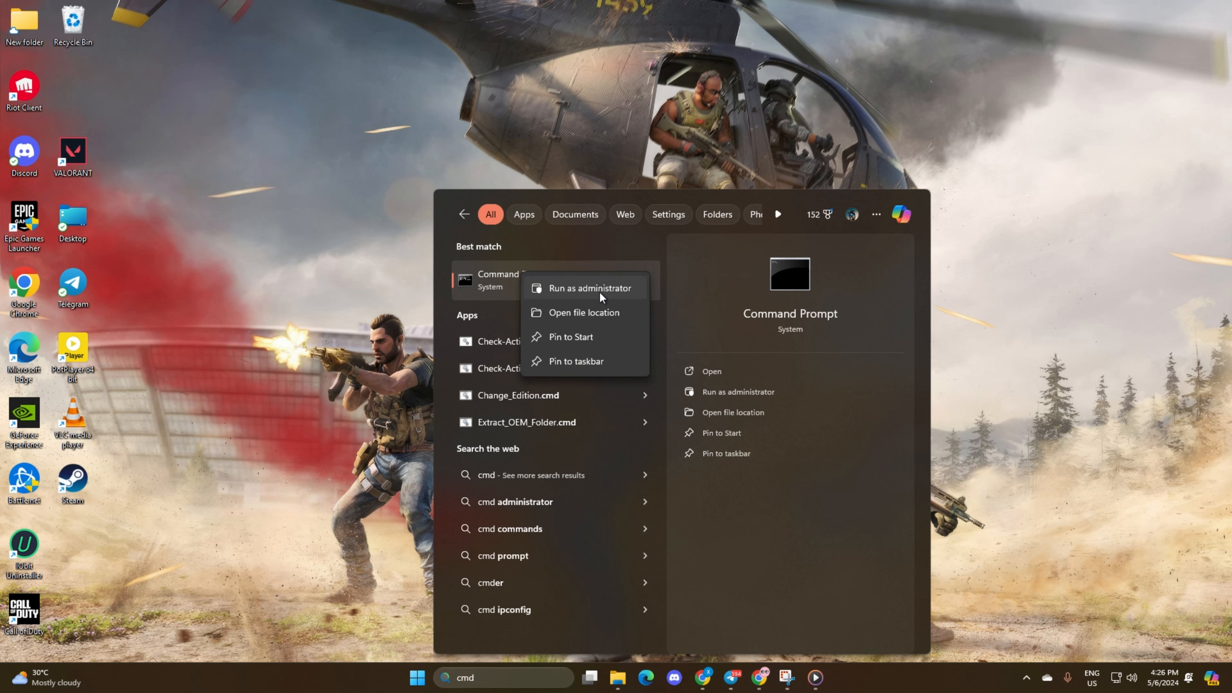
{"action": "left_click", "coordinate": [589, 288]}
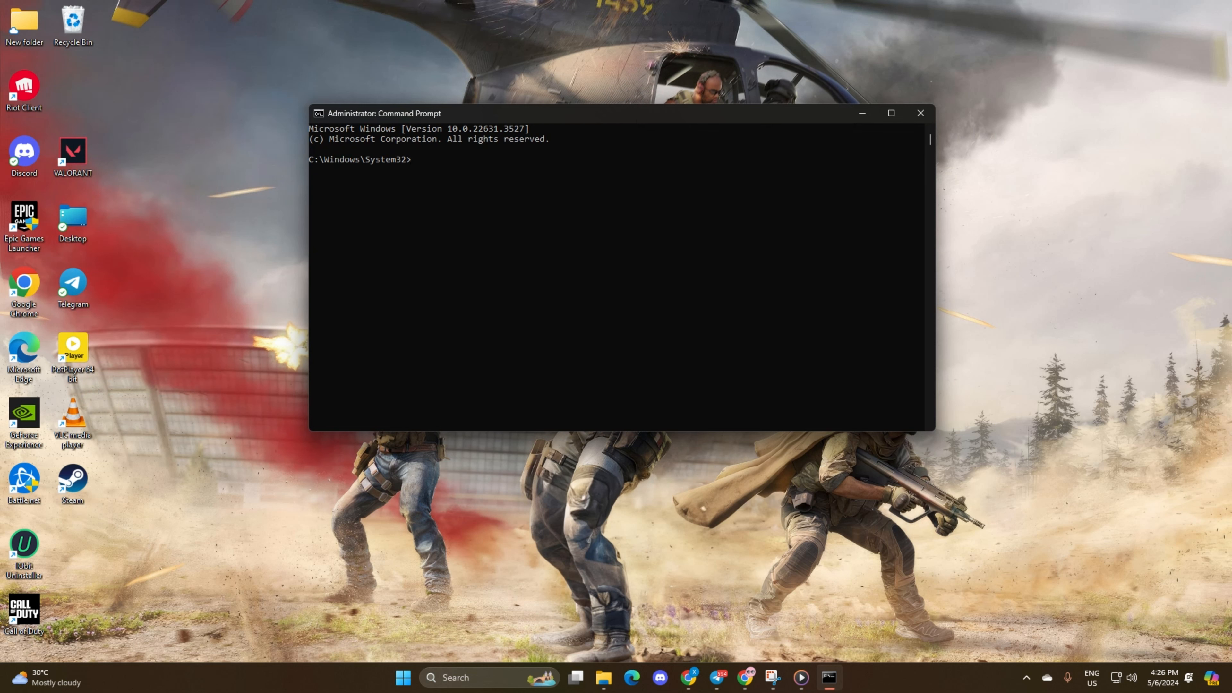
Run 'netsh winsock reset' and 'ipconfig /flushdns' to reset Winsock and clear DNS.
{"action": "type", "text": "netsh winsock reset"}
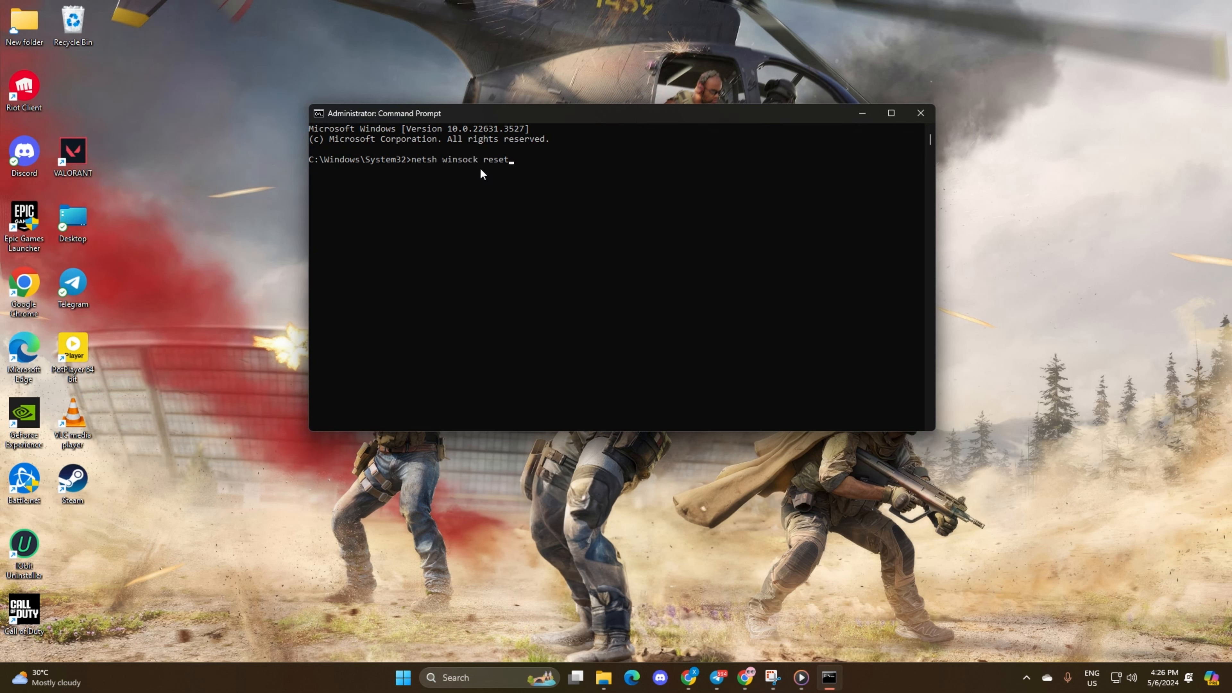
{"action": "mouse_move", "coordinate": [454, 196]}
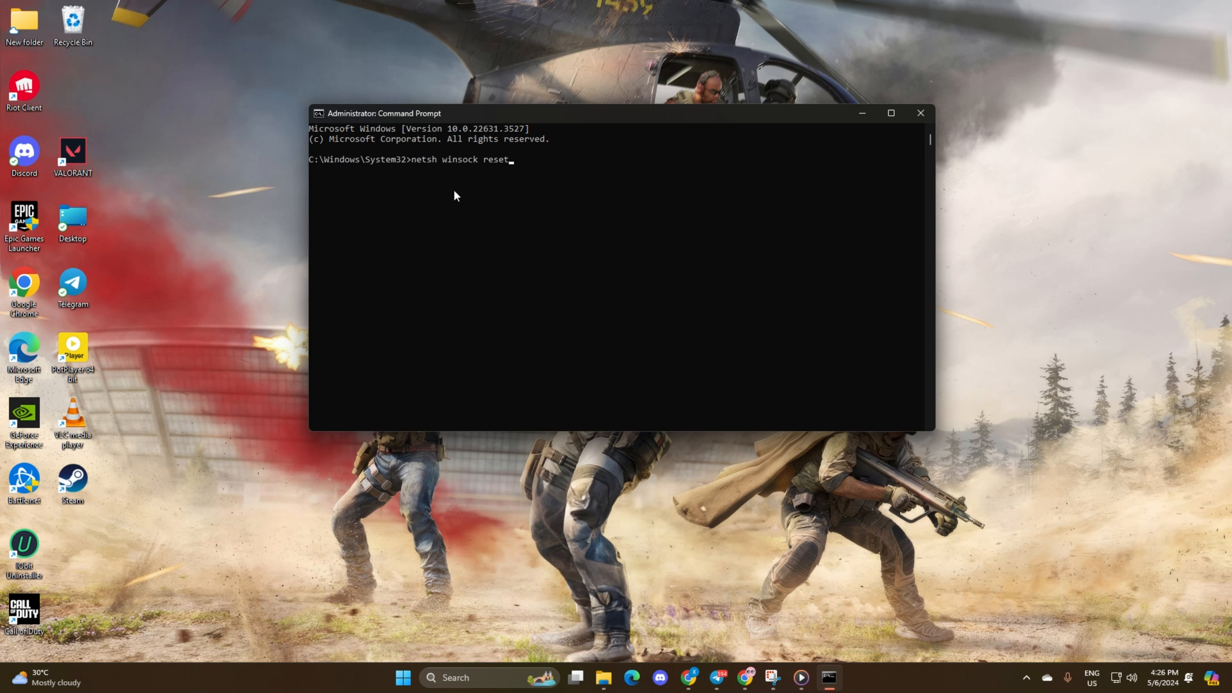
{"action": "key", "text": "Return"}
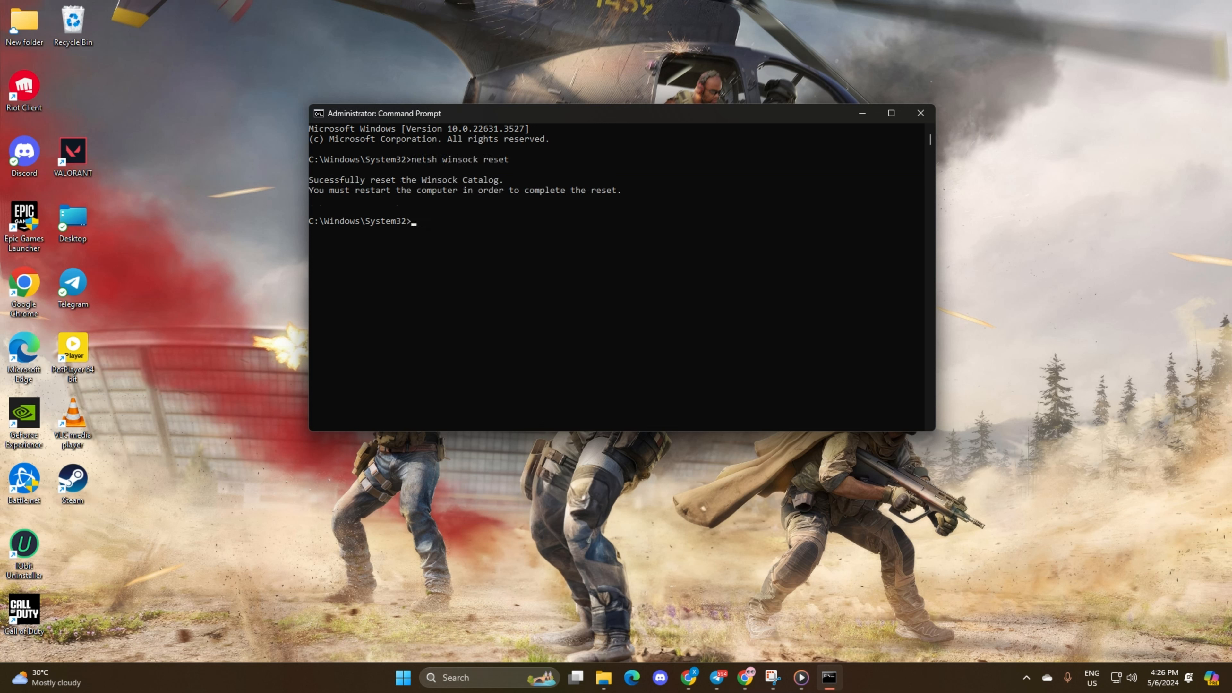
{"action": "type", "text": "ipconfig /flushdns"}
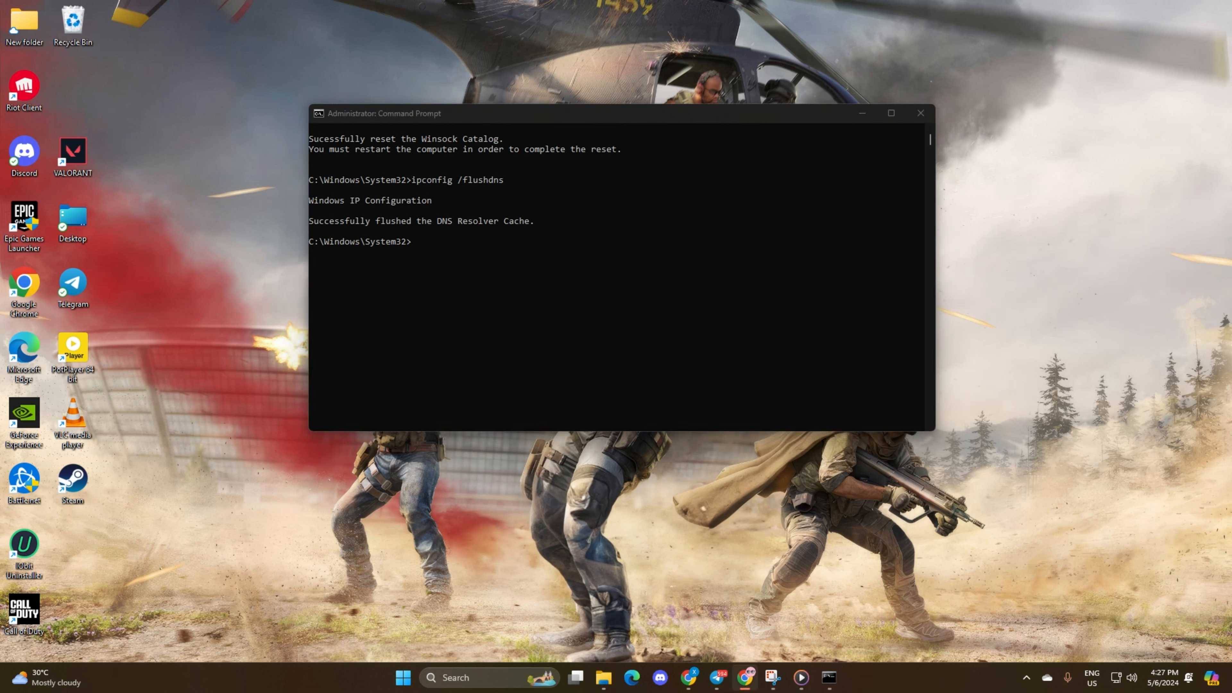
Run 'ipconfig /release', renew the IP address, and run 'netsh int ip reset'.
{"action": "type", "text": "ipconfig /release"}
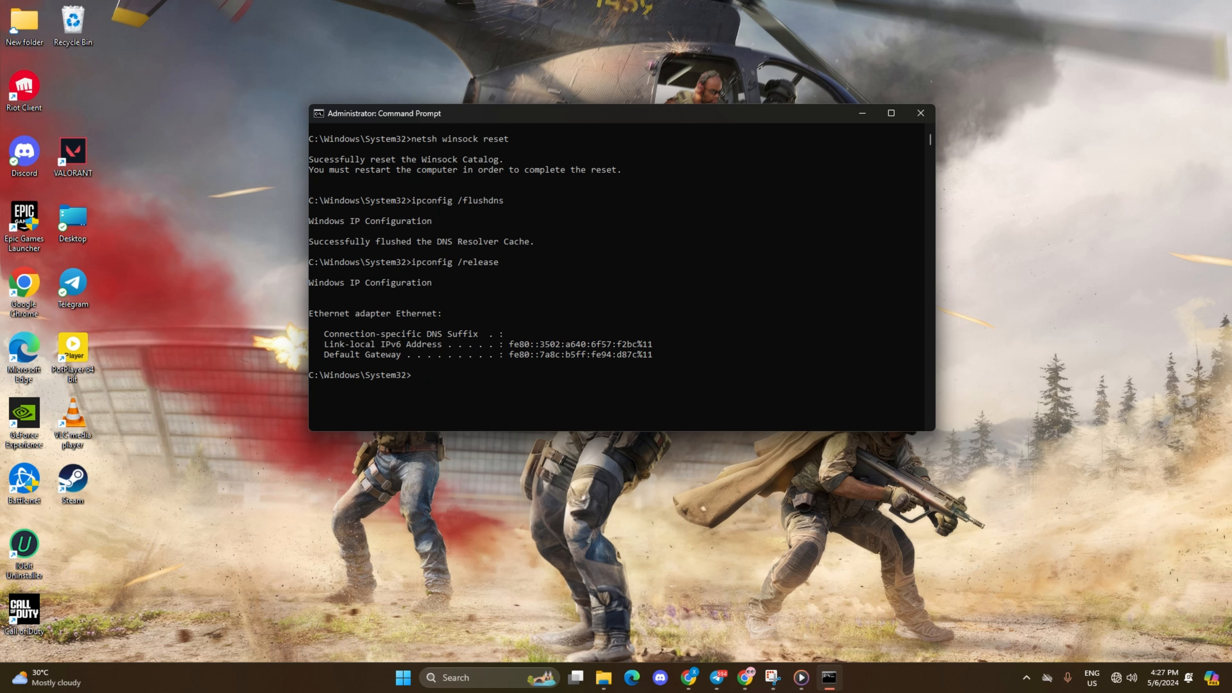
{"action": "key", "text": "Return"}
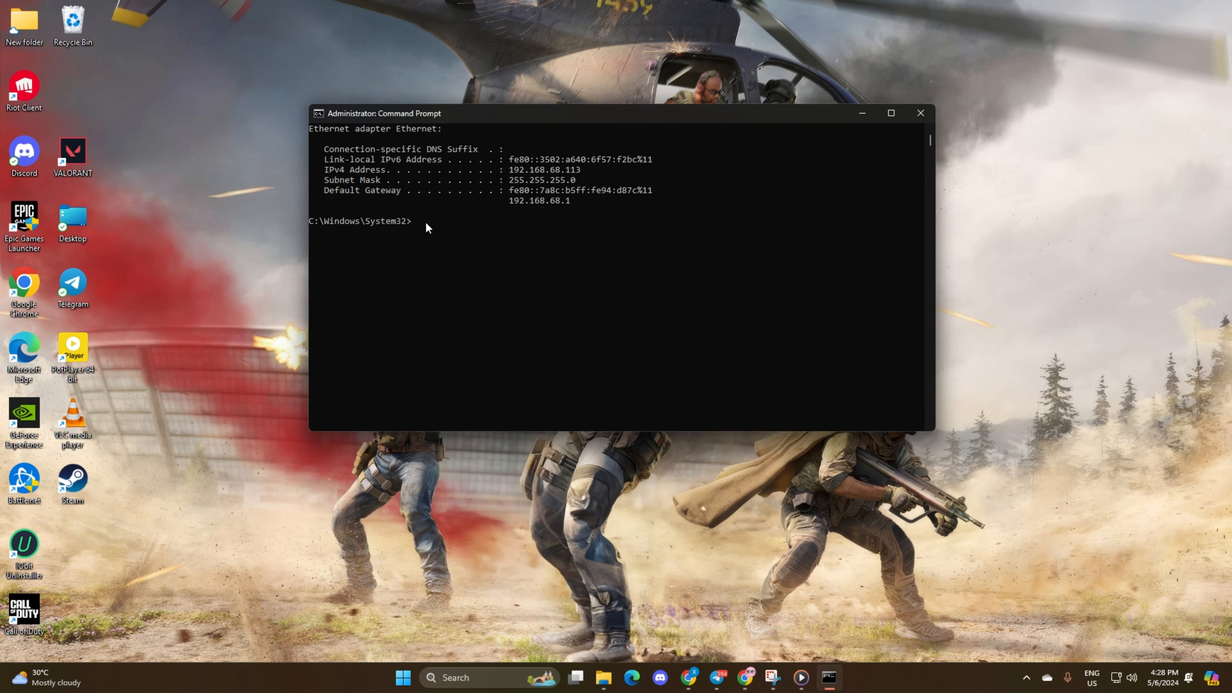
{"action": "mouse_move", "coordinate": [437, 233]}
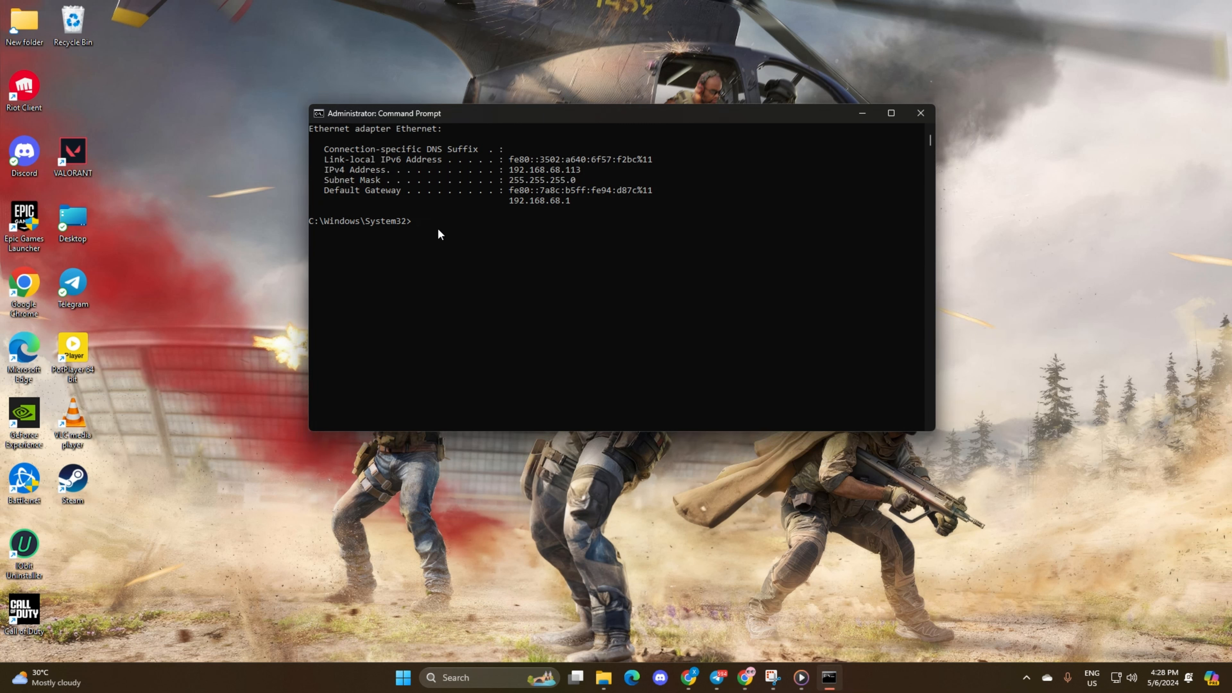
{"action": "type", "text": "netsh int ip reset"}
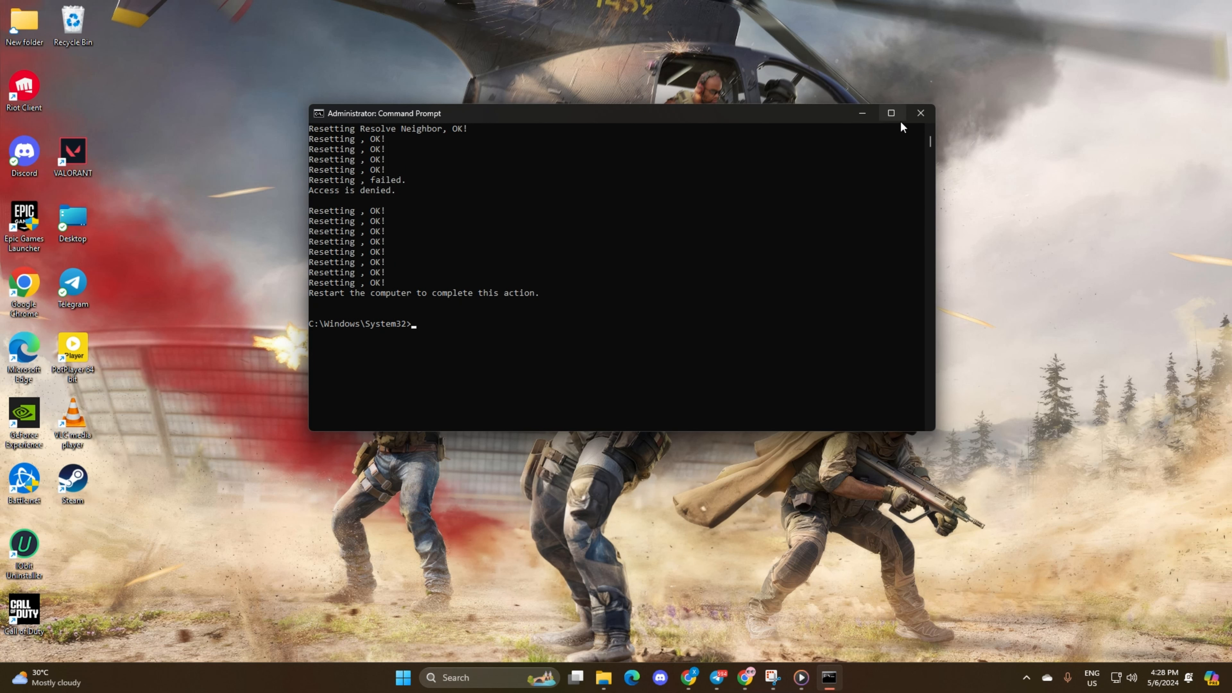
Close Command Prompt and search 'device Manager' from the taskbar to open it.
{"action": "left_click", "coordinate": [402, 678]}
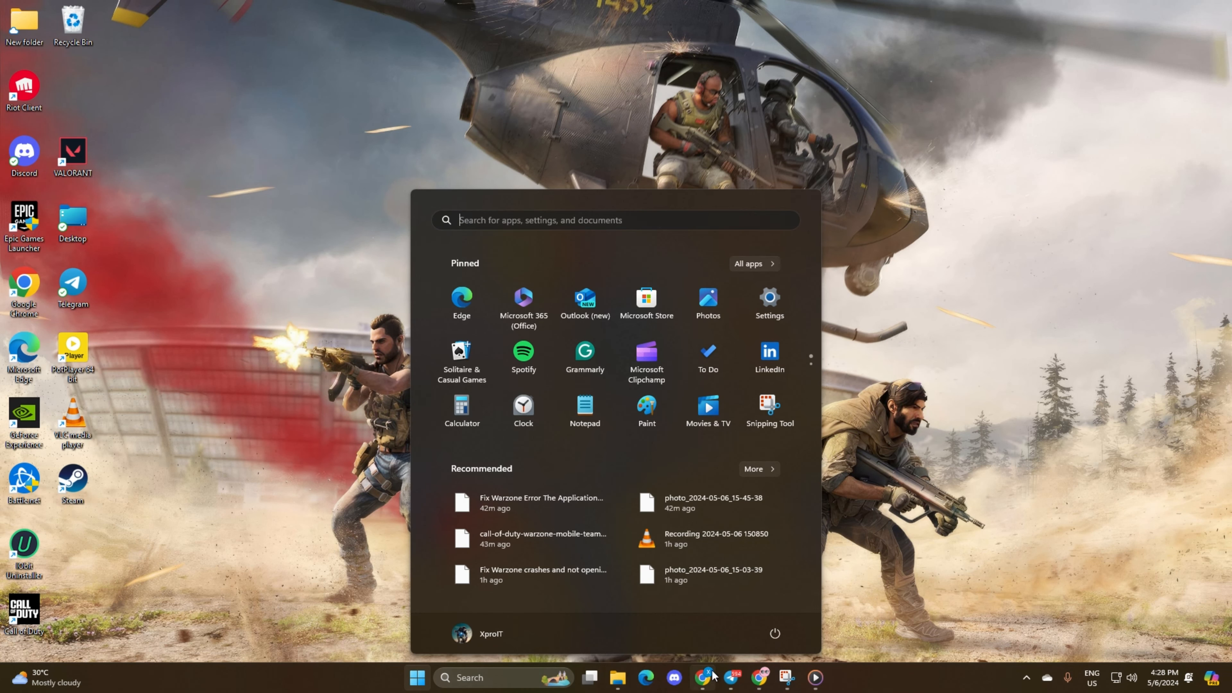
{"action": "left_click", "coordinate": [774, 633]}
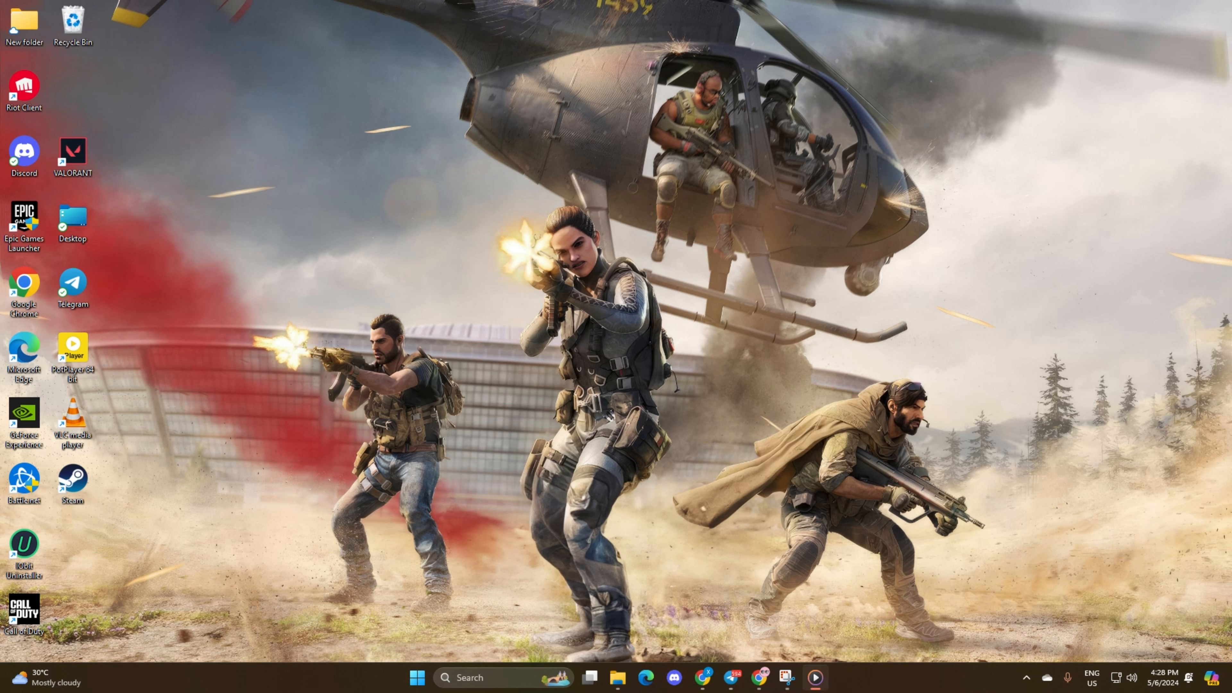
{"action": "mouse_move", "coordinate": [546, 25]}
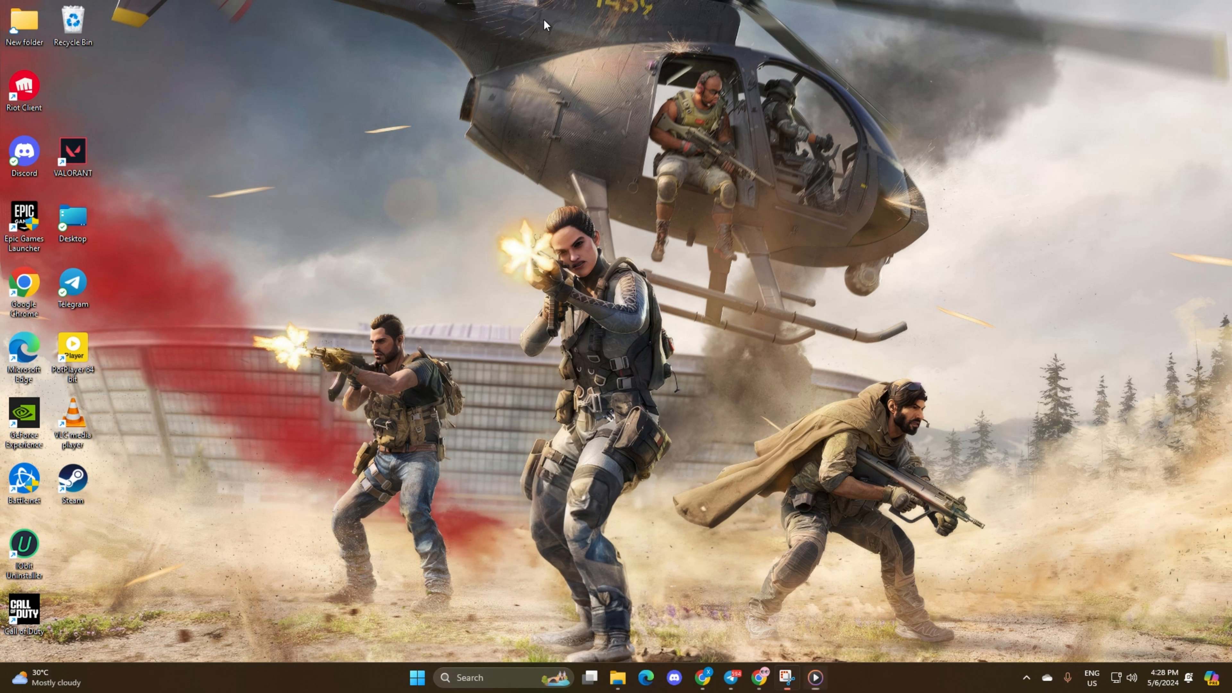
{"action": "type", "text": "device Manager"}
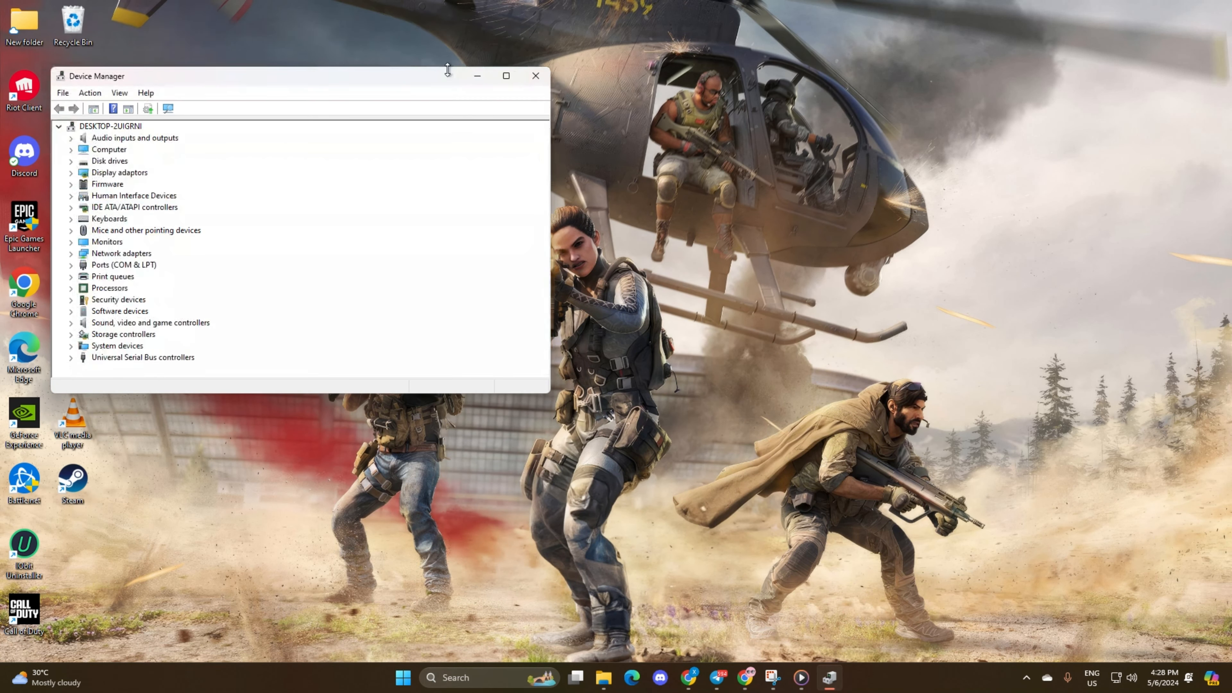
Search automatically for updated drivers for the Realtek PCIe GbE and WAN Miniport (IKEv2, IP) adapters.
{"action": "left_click_drag", "start_coordinate": [275, 75], "coordinate": [538, 108]}
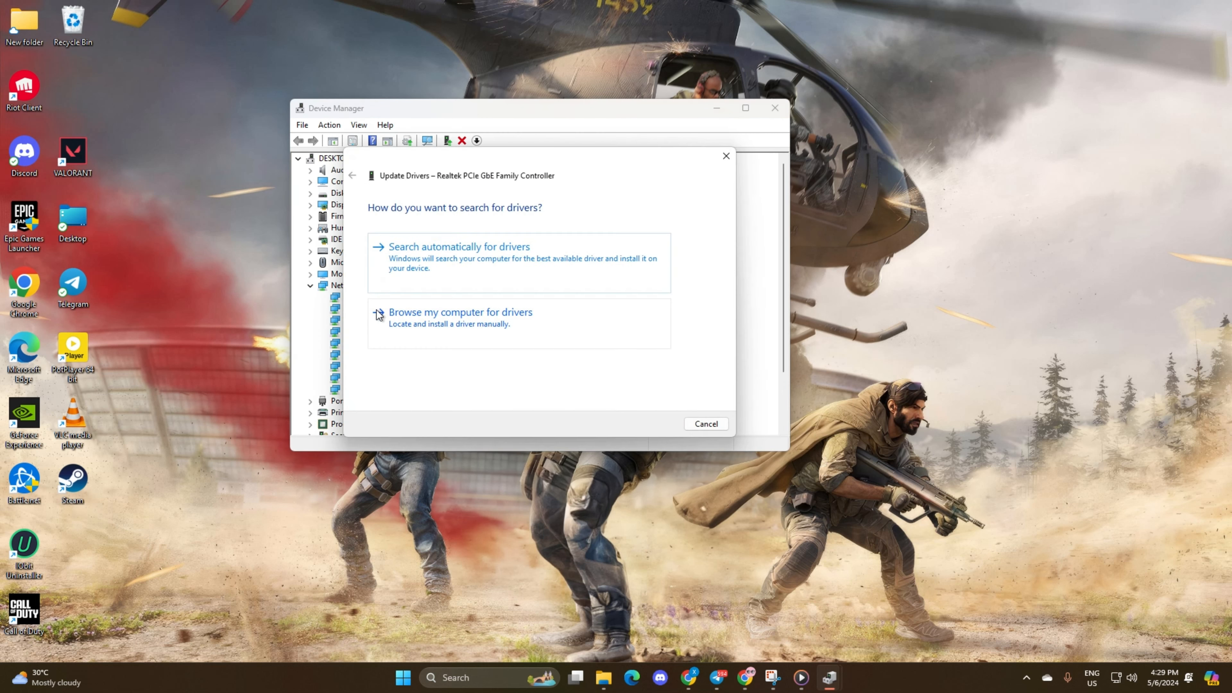
{"action": "mouse_move", "coordinate": [585, 289]}
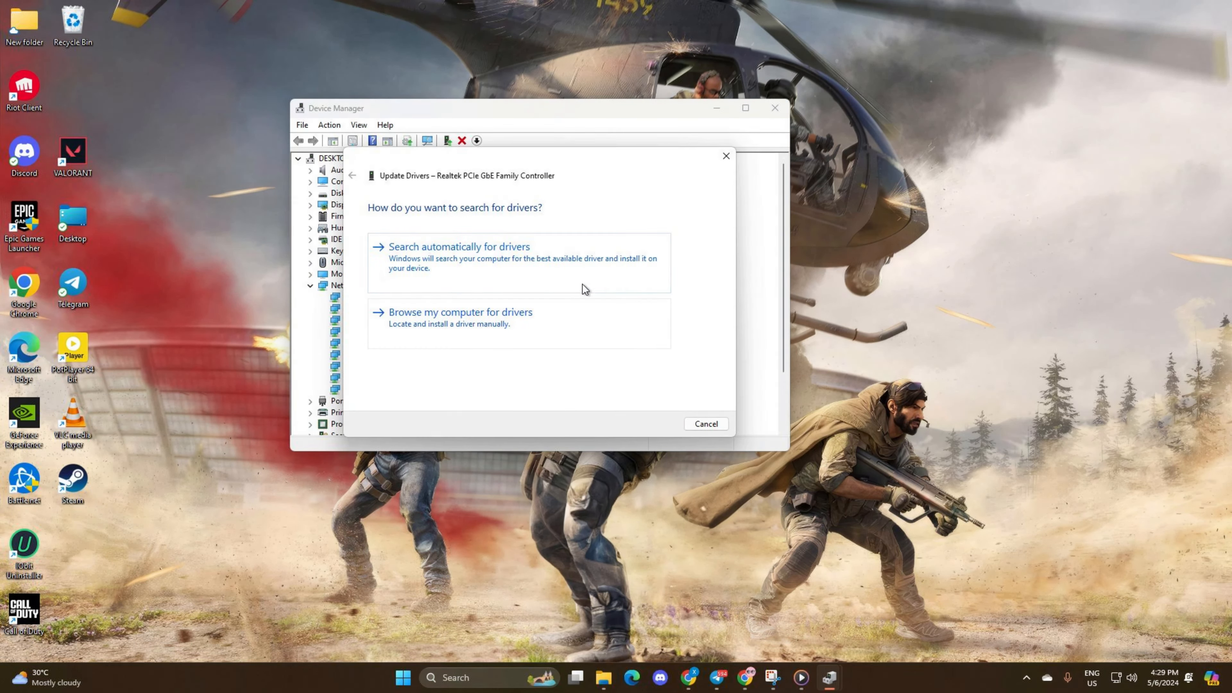
{"action": "left_click", "coordinate": [458, 246]}
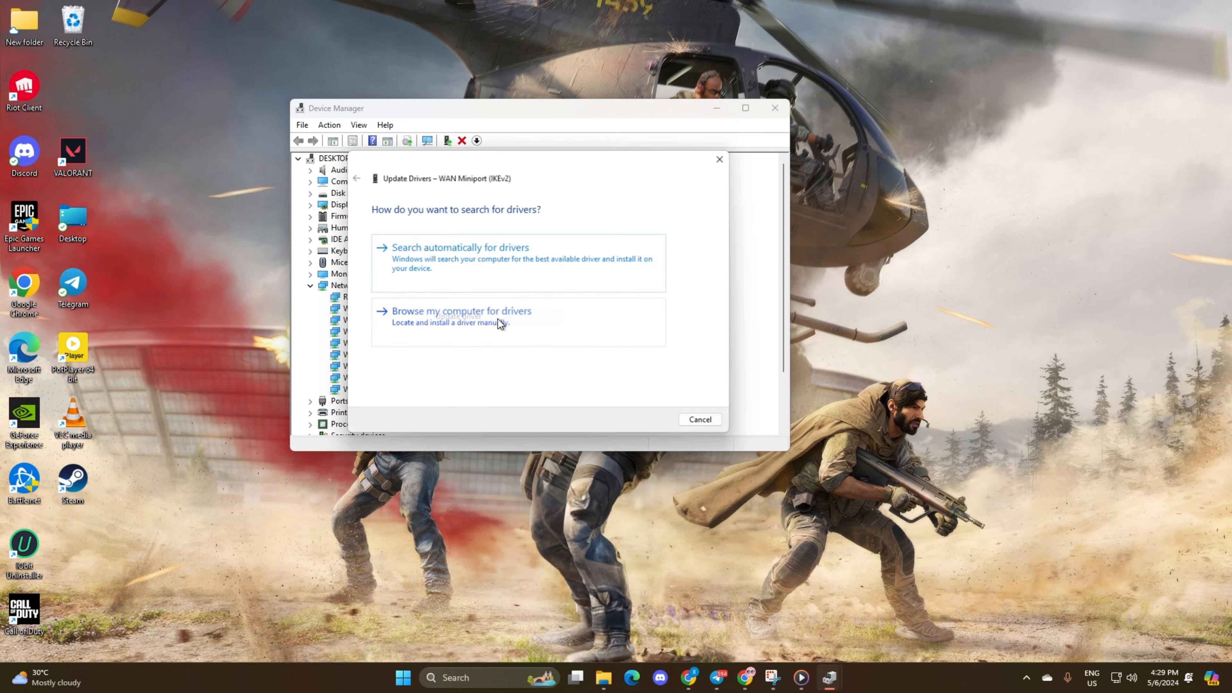
{"action": "left_click", "coordinate": [699, 419]}
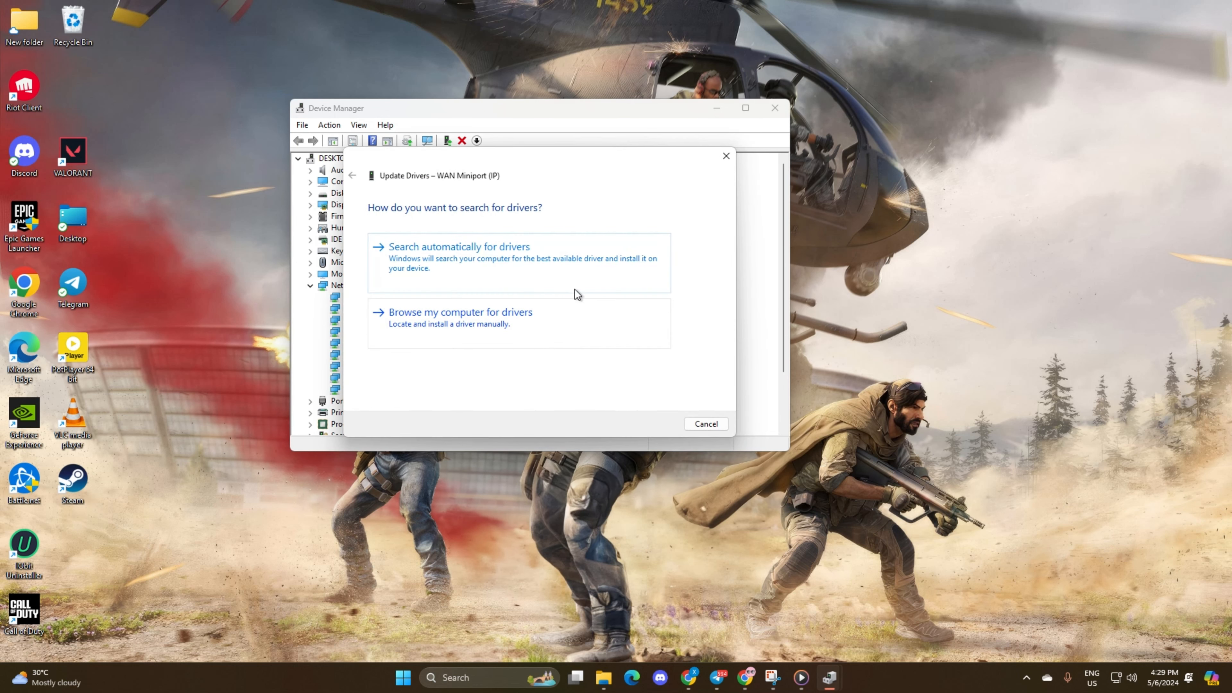
{"action": "left_click", "coordinate": [459, 246]}
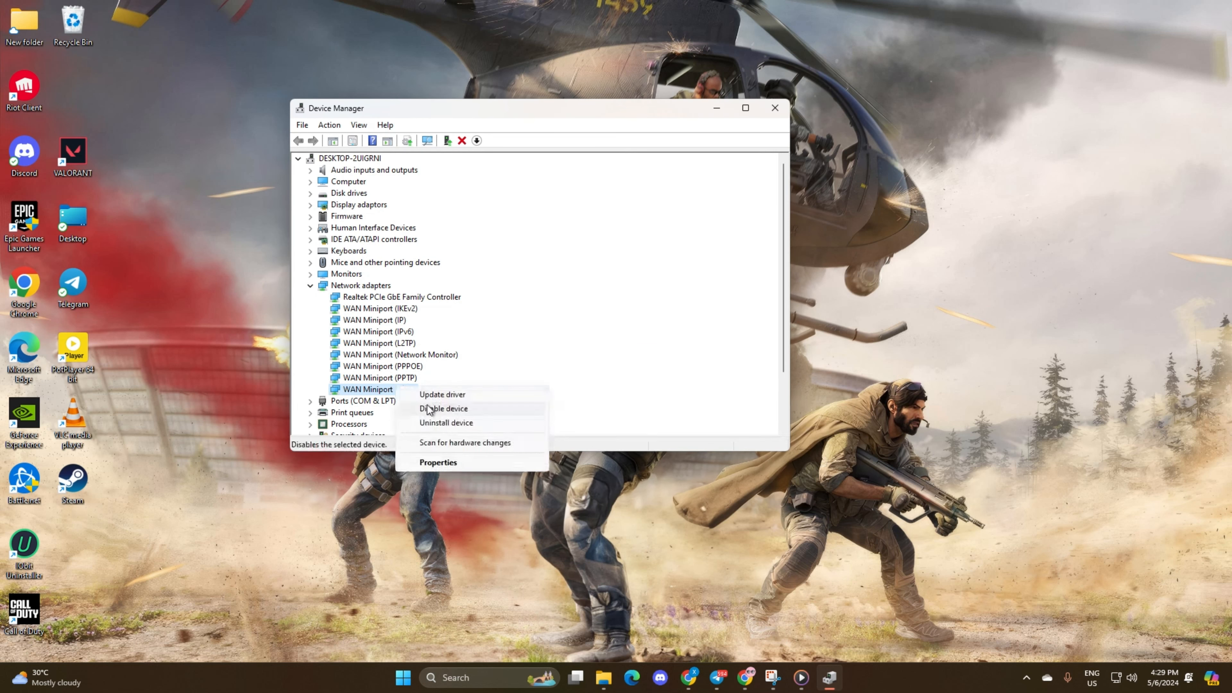
Leave Device Manager and open the Settings app.
{"action": "left_click", "coordinate": [402, 677]}
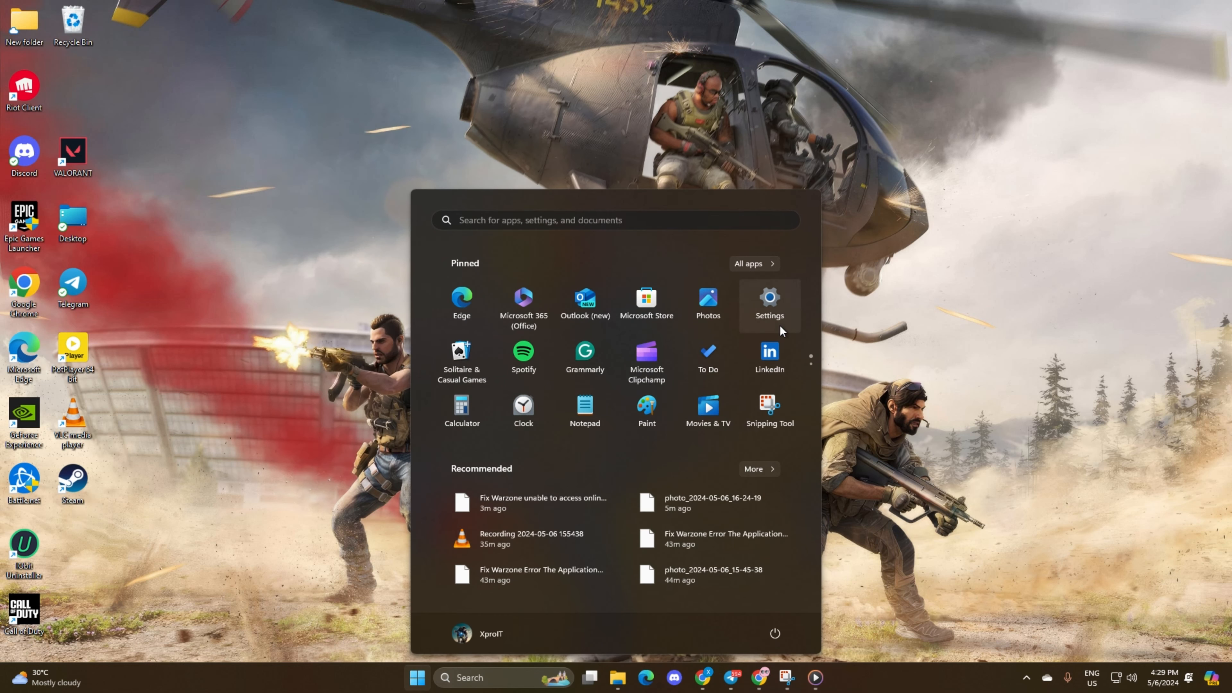
{"action": "left_click", "coordinate": [769, 302]}
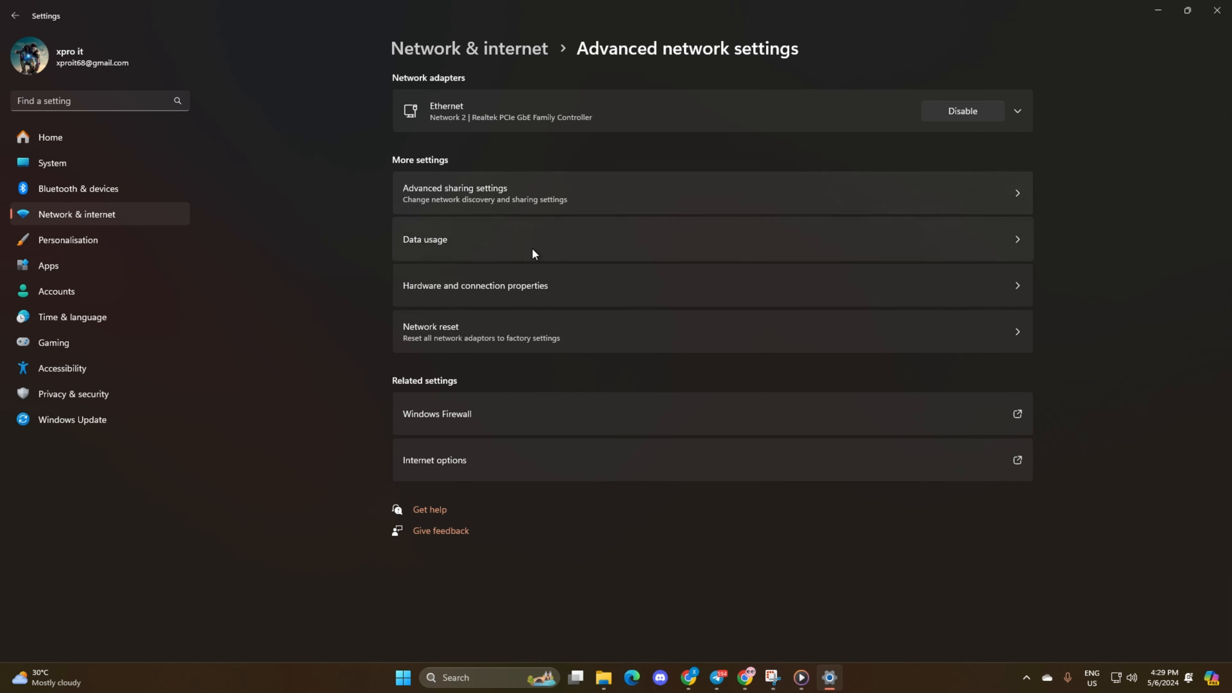
{"action": "mouse_move", "coordinate": [491, 378]}
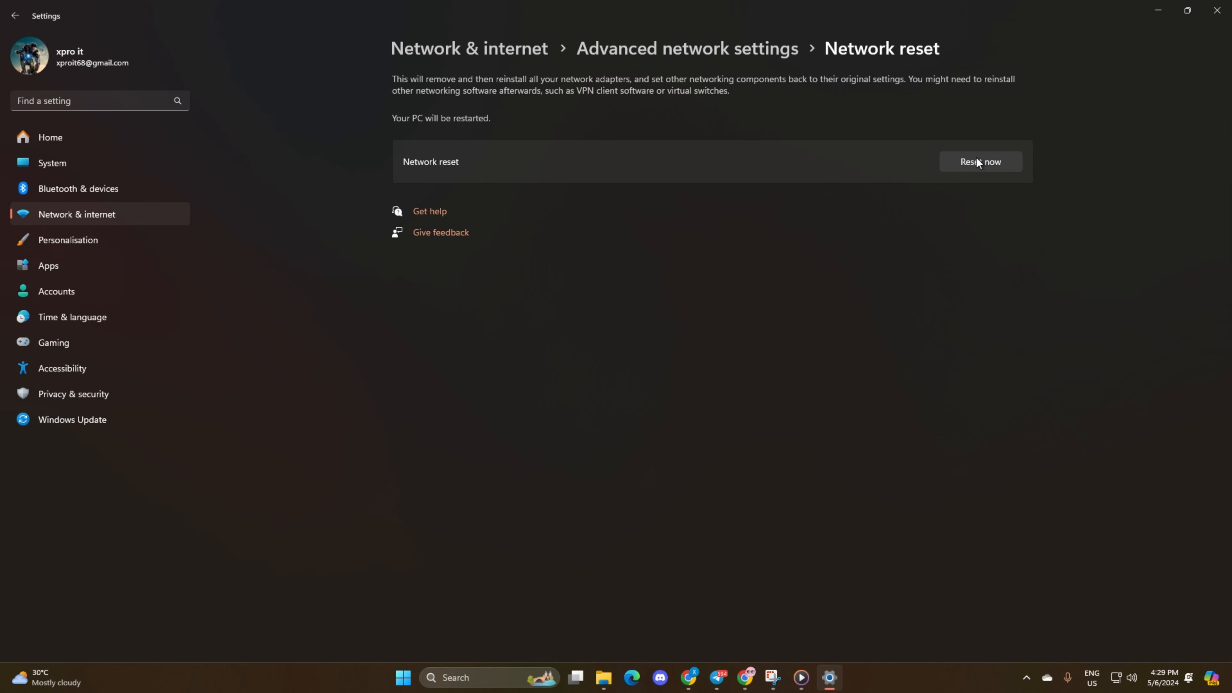
Start the Network reset to return all adapters to factory settings.
{"action": "left_click", "coordinate": [980, 161]}
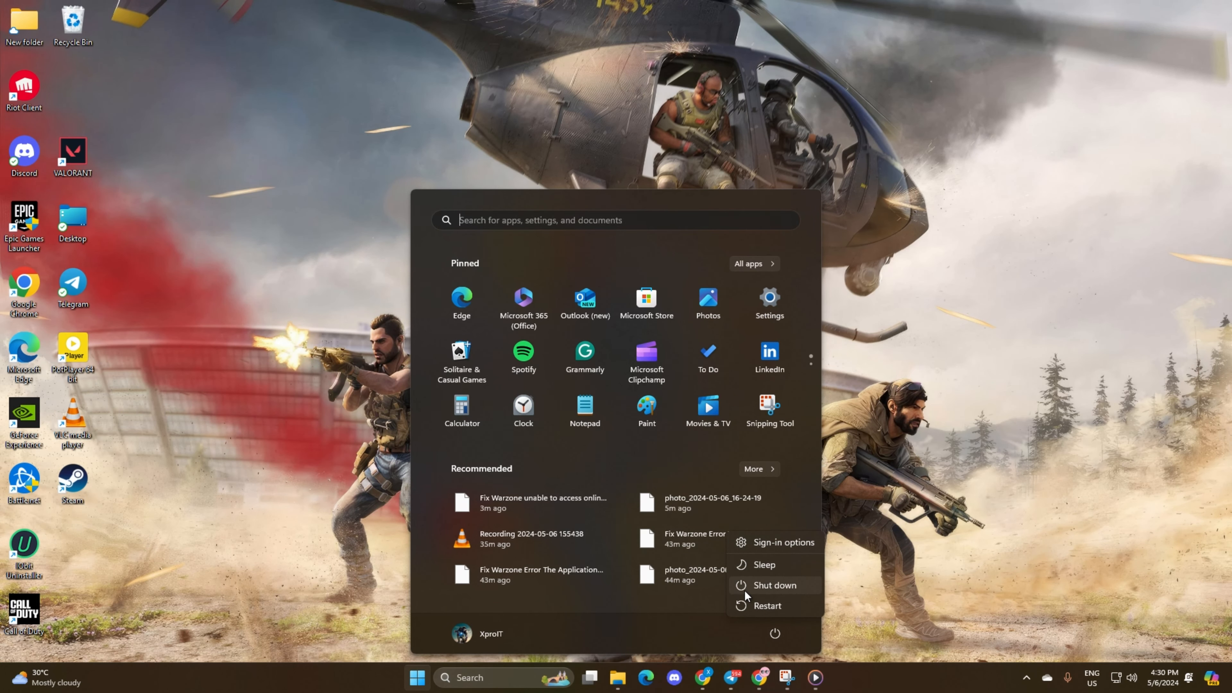
{"action": "mouse_move", "coordinate": [767, 605]}
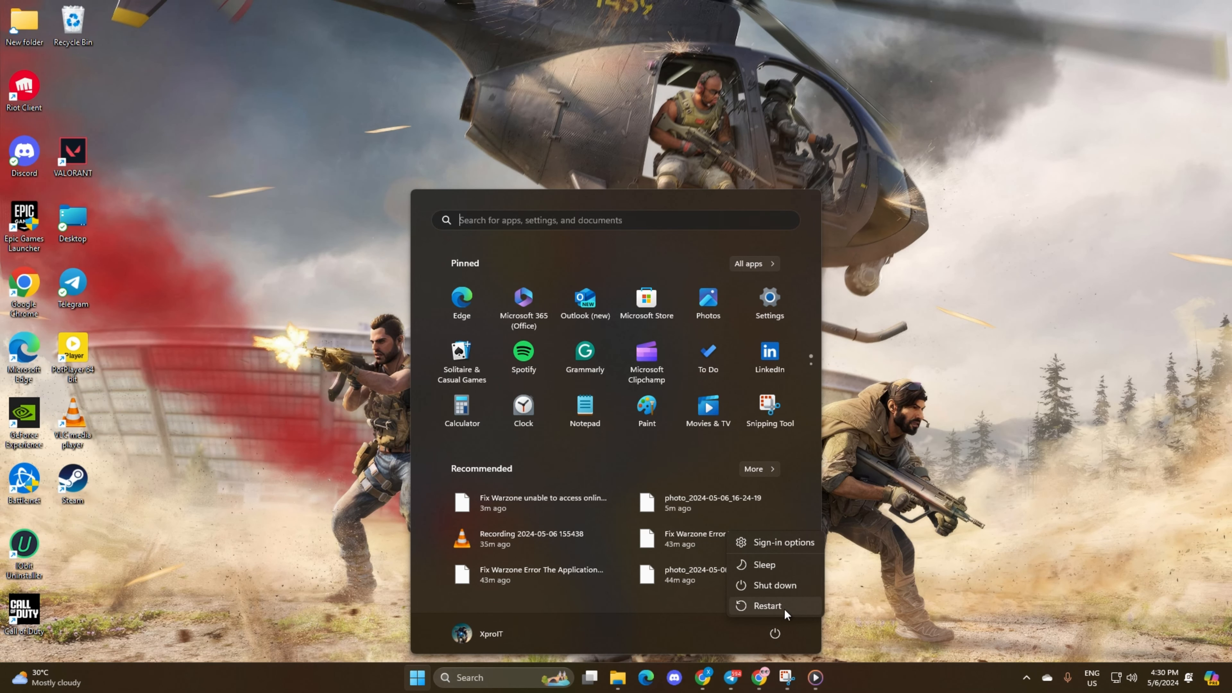